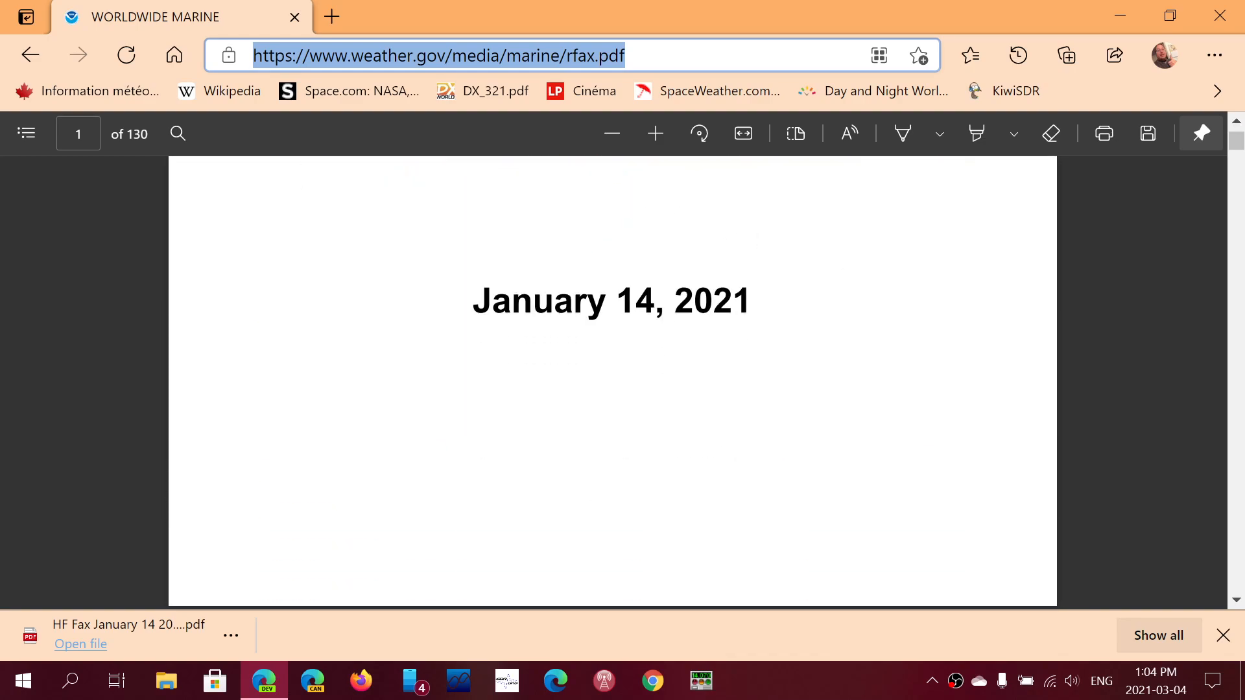
scroll(down, 3)
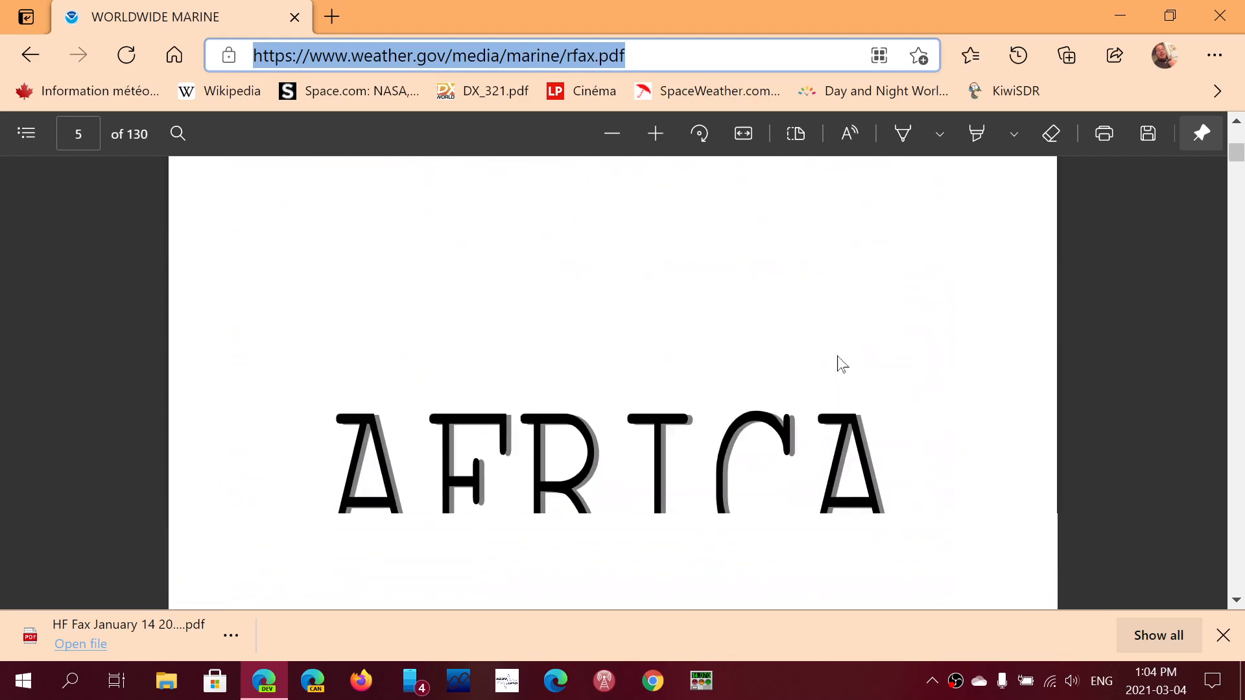
scroll(down, 3)
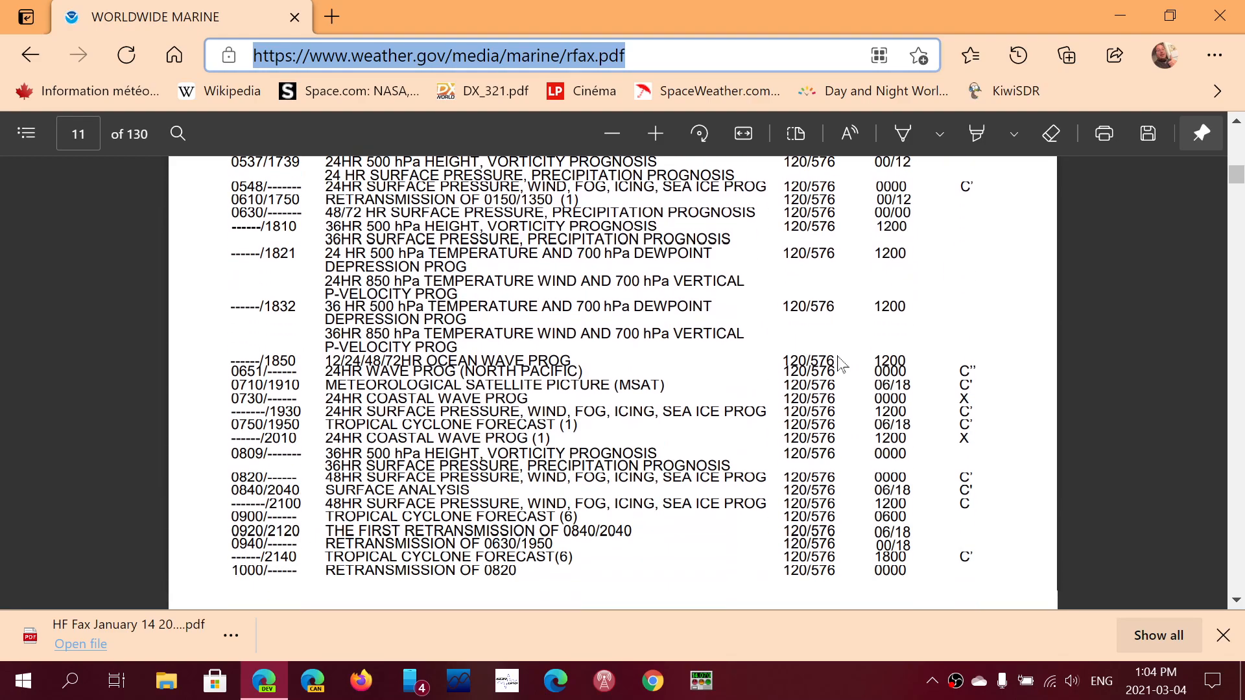
scroll(down, 3)
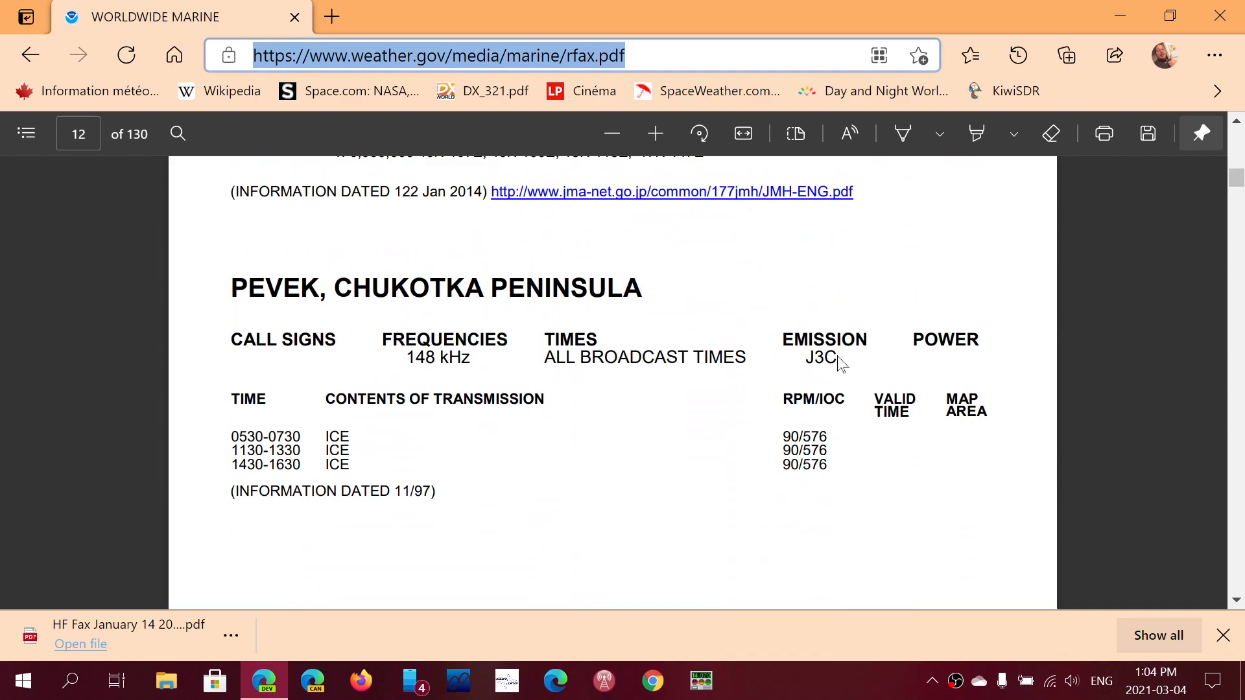
scroll(down, 3)
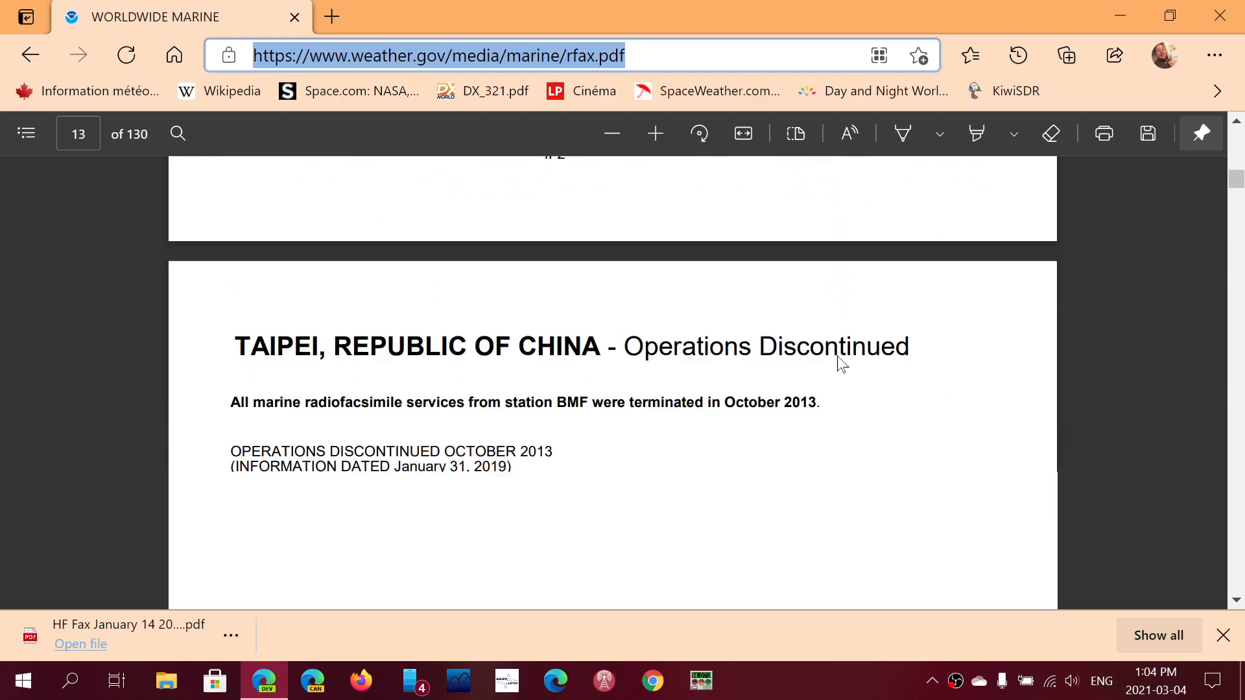
scroll(down, 3)
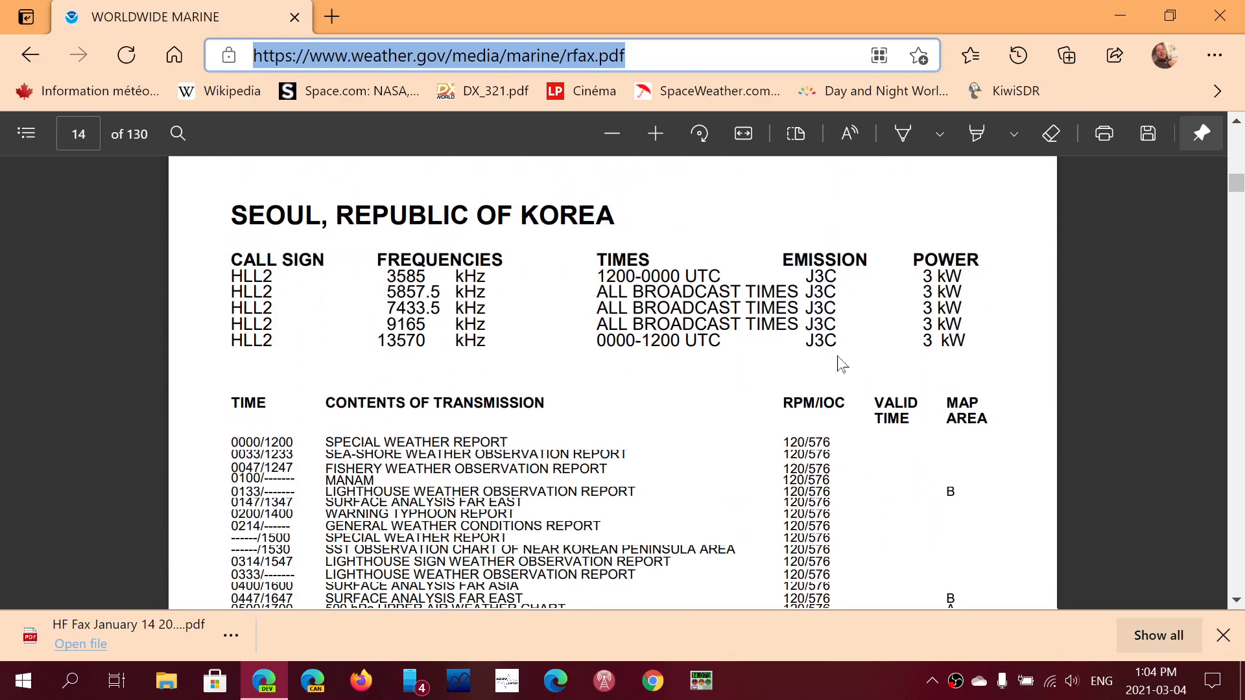
scroll(down, 3)
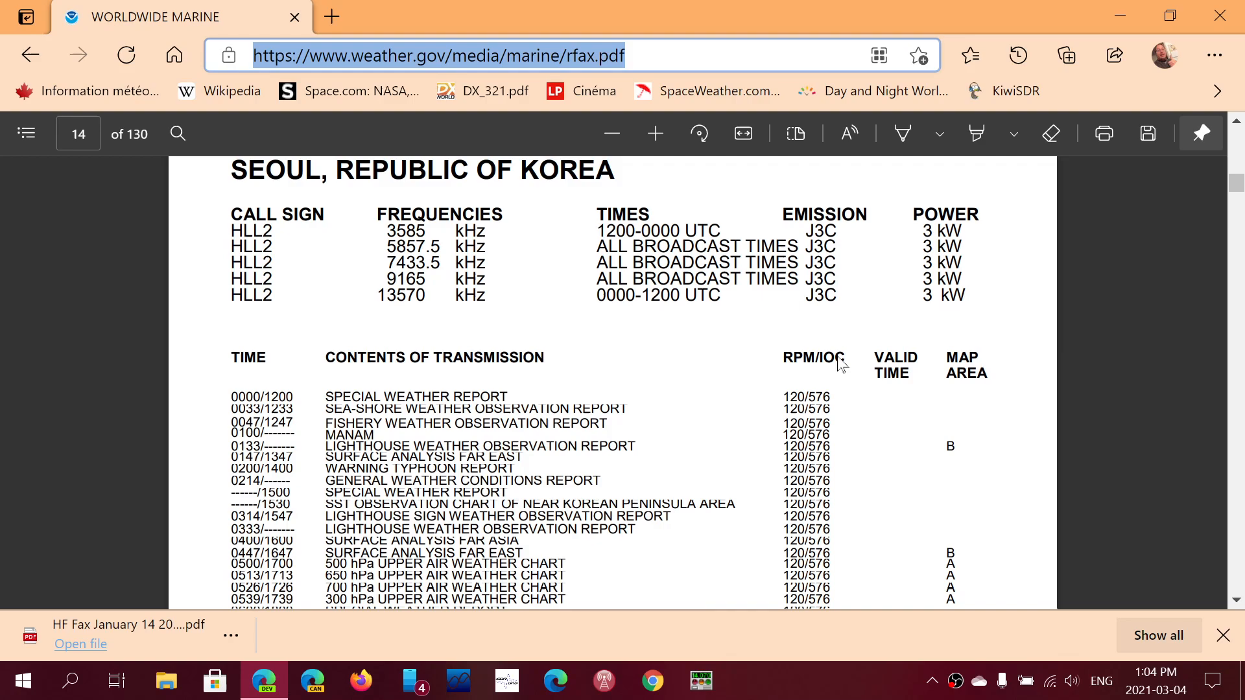
scroll(down, 3)
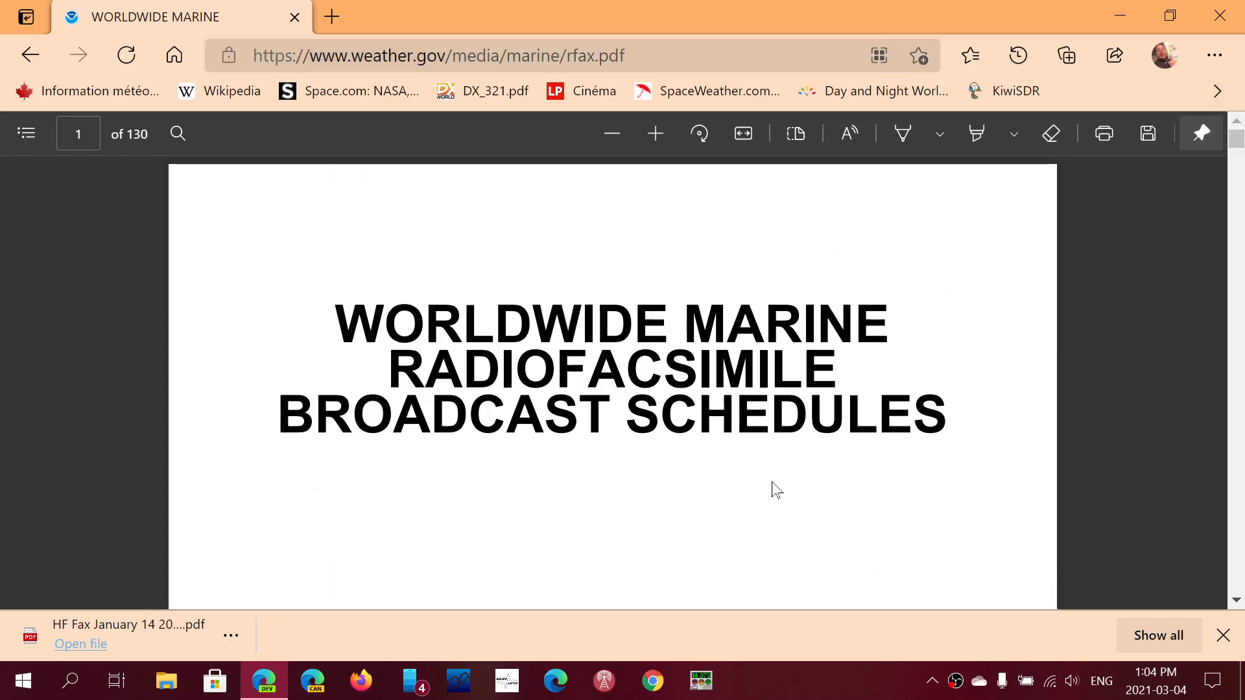
mouse_move(479, 495)
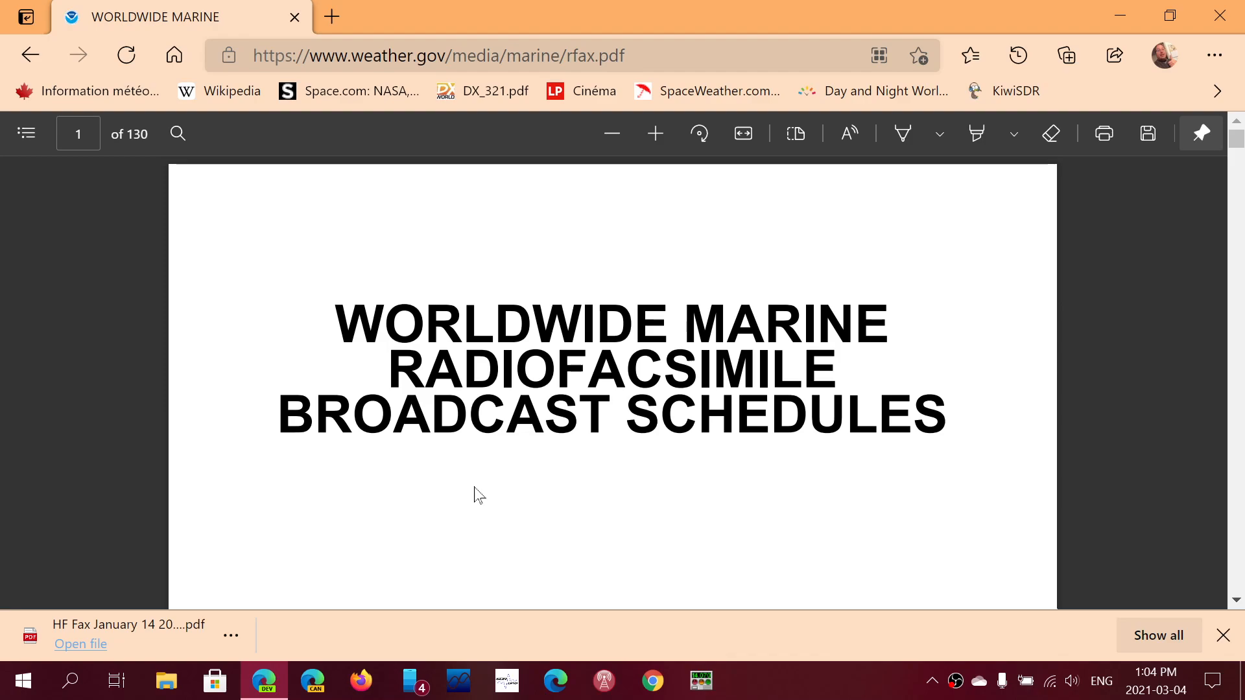
scroll(down, 3)
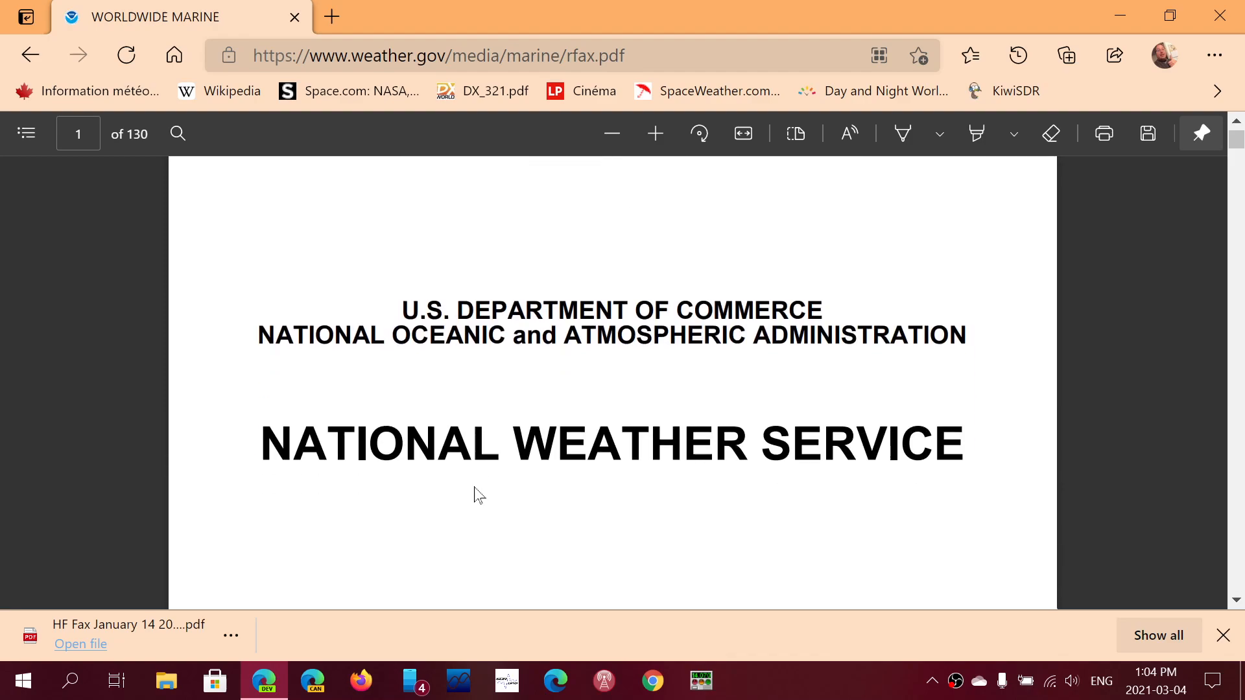